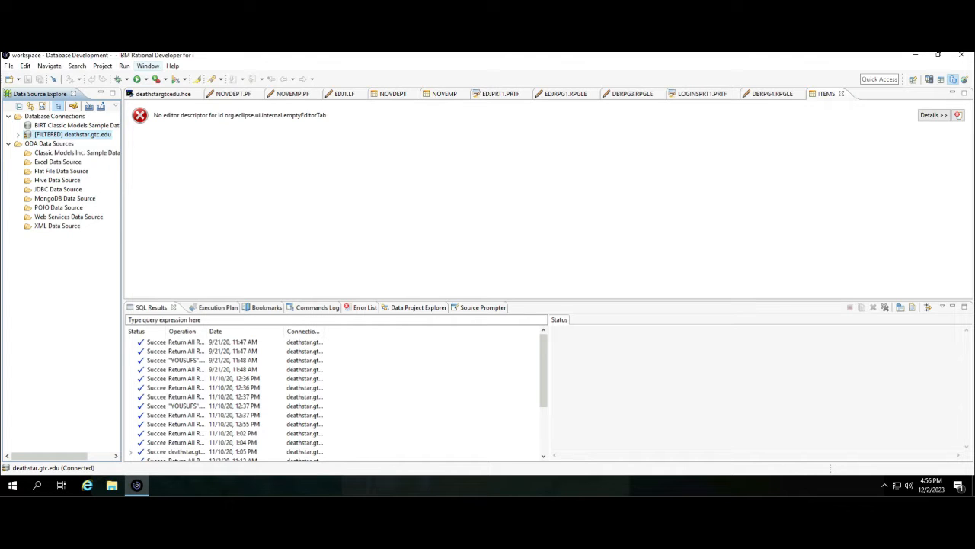
Switch the workbench to the Database Development perspective
left_click(148, 66)
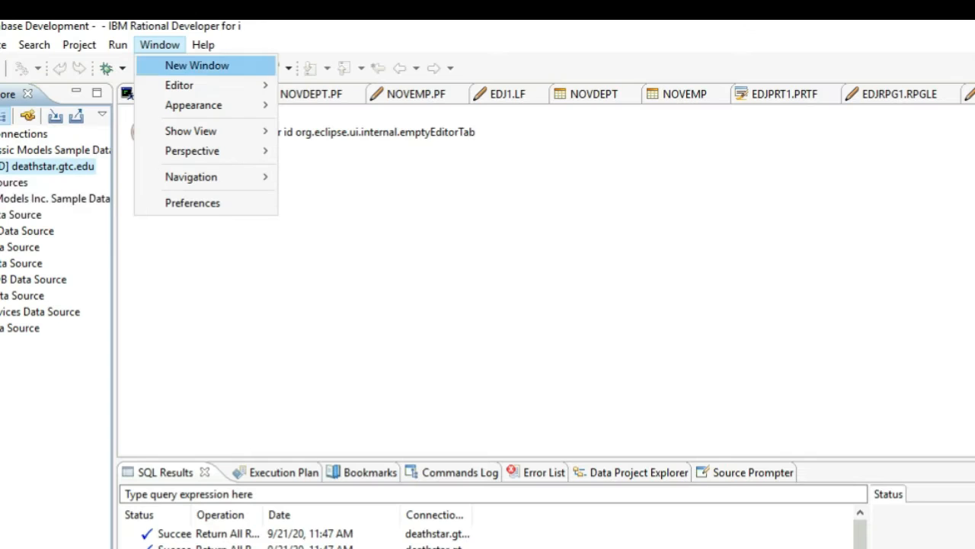
mouse_move(192, 151)
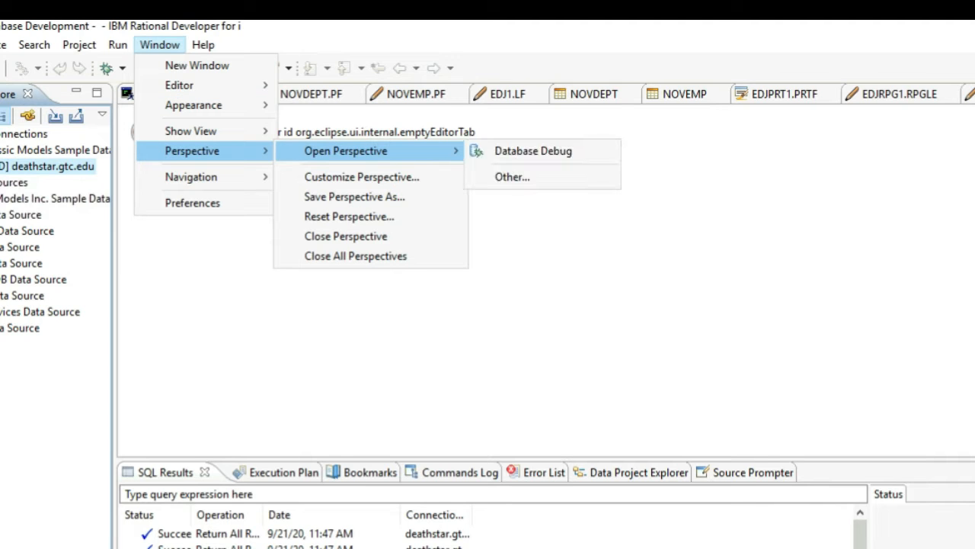
left_click(512, 177)
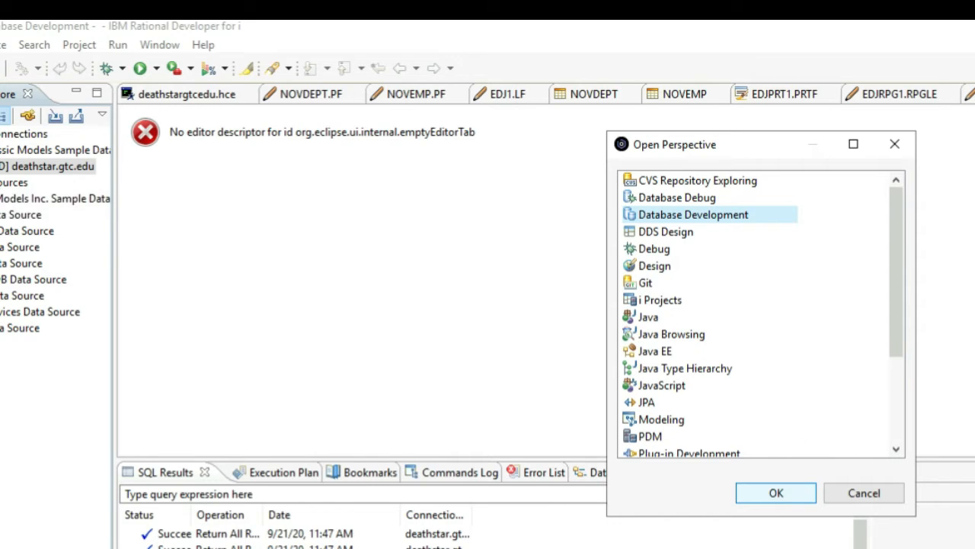
left_click(774, 492)
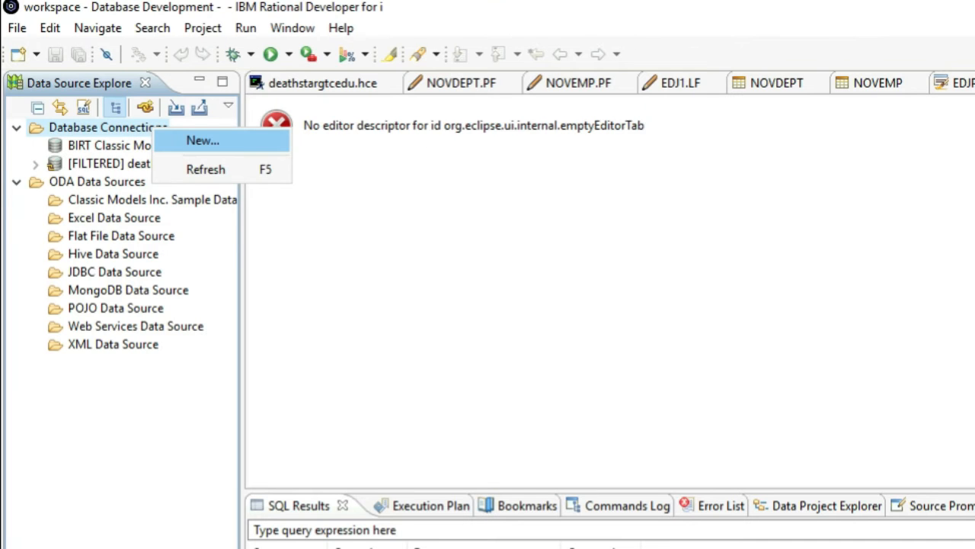
Create a new database connection to deathstar.gtc.edu with the ITPA user credentials
left_click(201, 140)
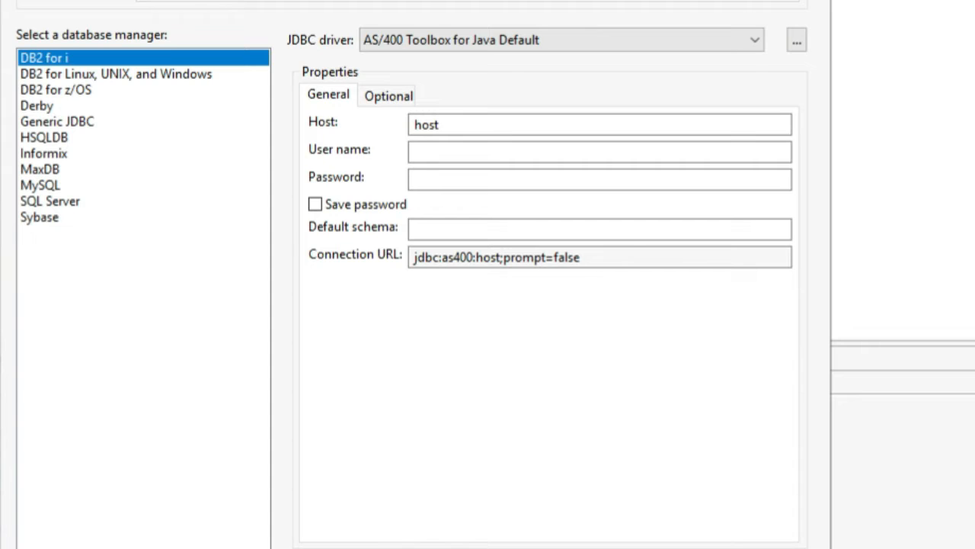
type("d")
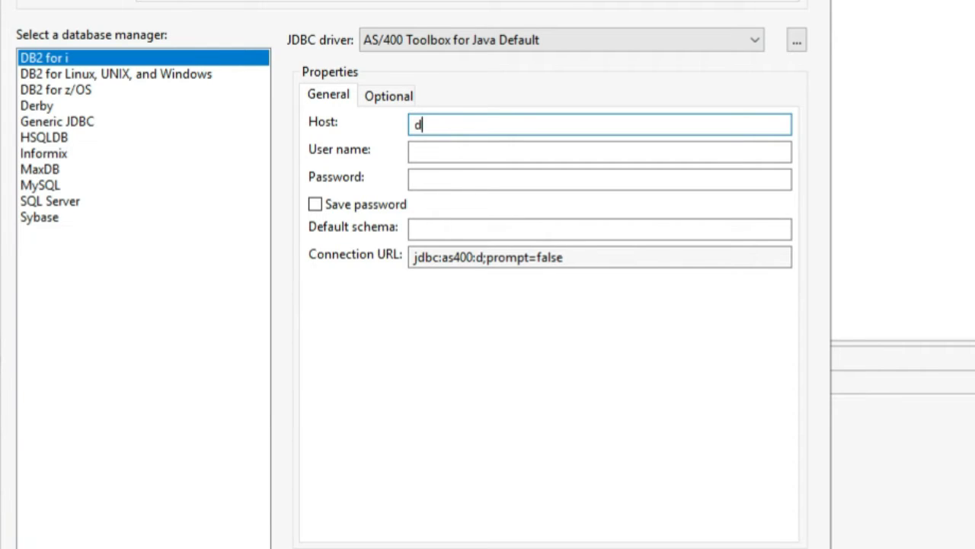
type("eathstar.")
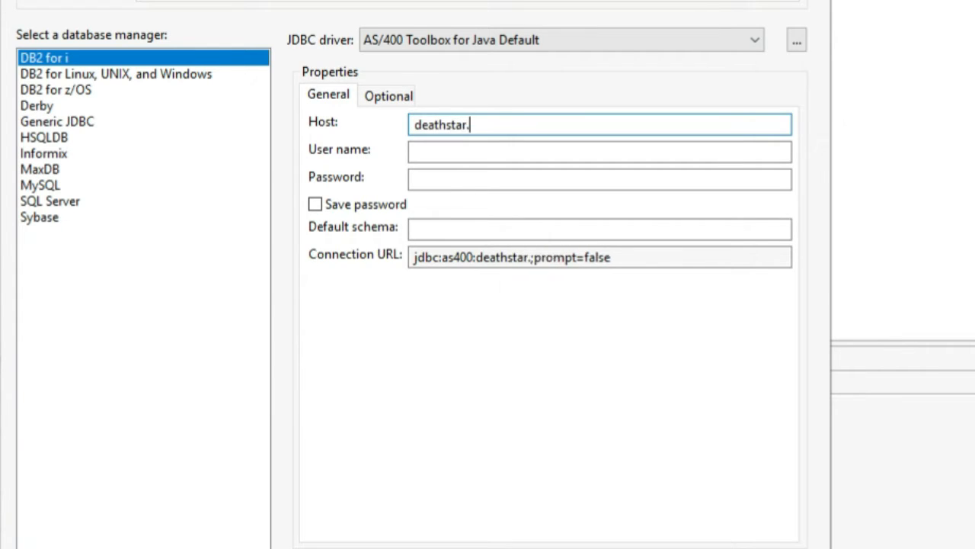
type("gtc.edu")
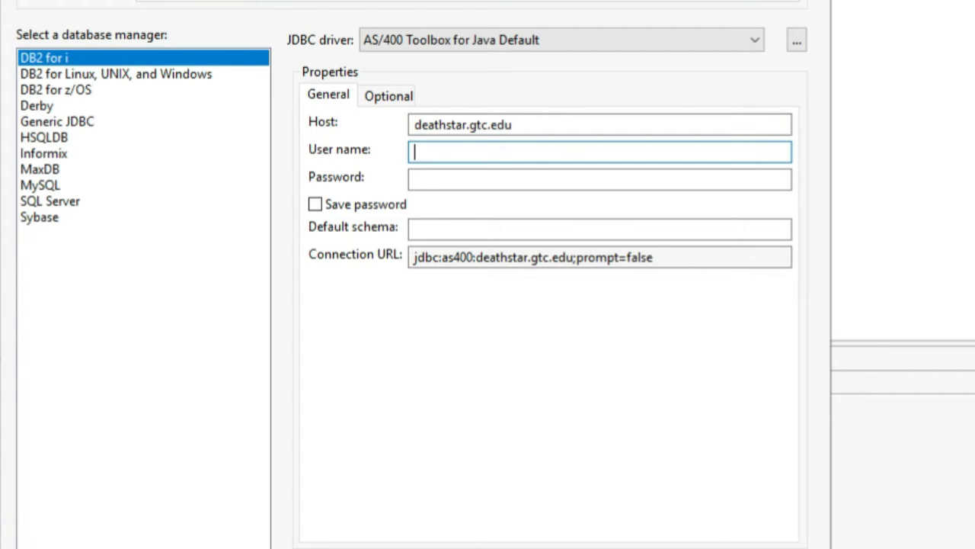
type("ITPA")
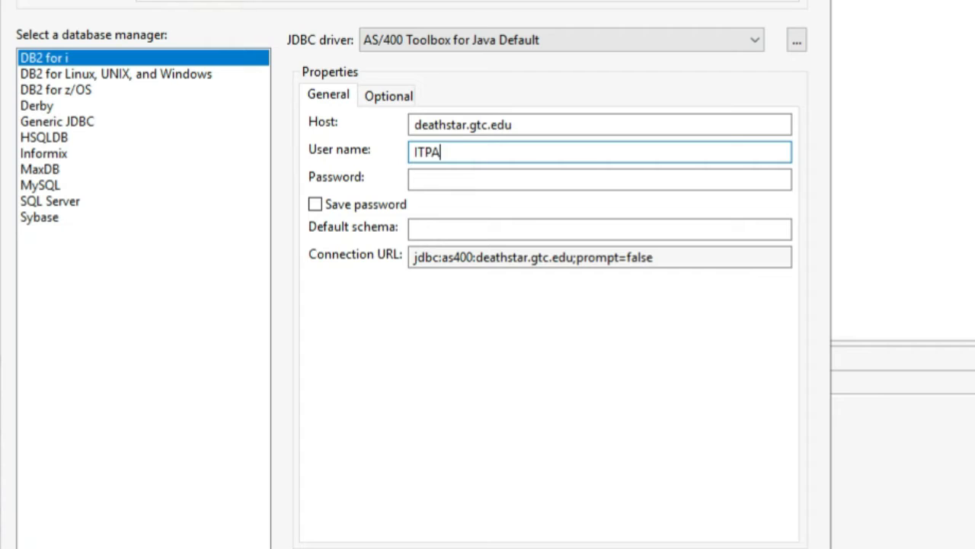
type("xxx")
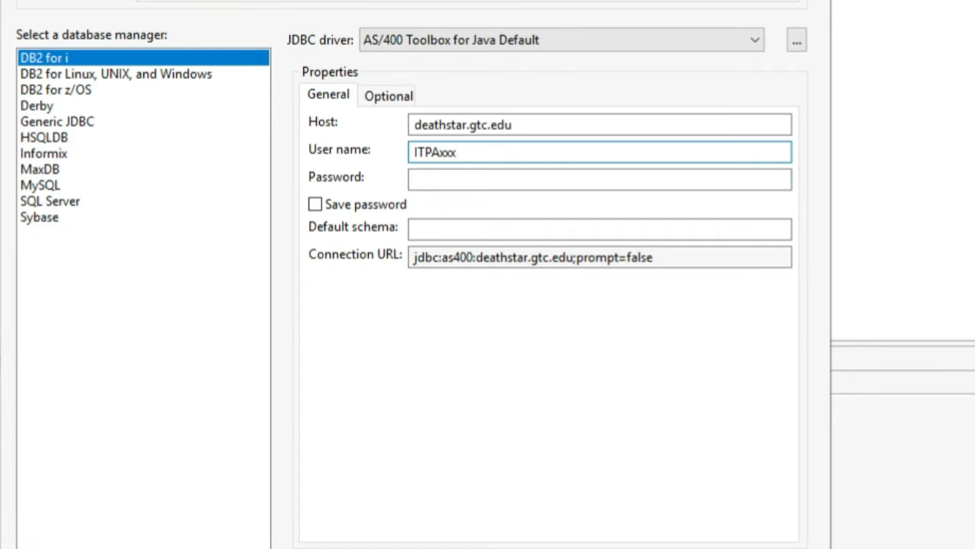
left_click(600, 180)
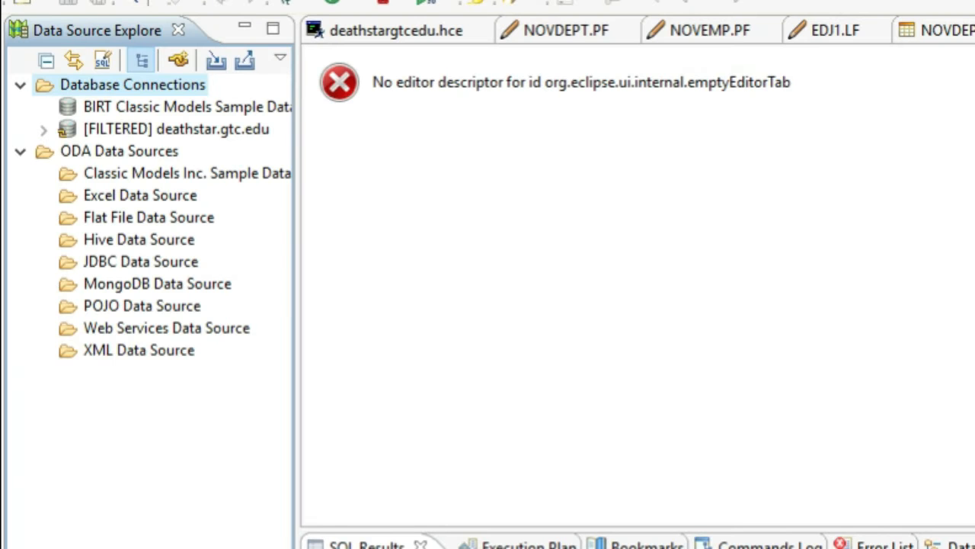
Expand deathstar.gtc.edu to the YOUSUFS schema tables and edit the COMPUTER table's data
left_click(177, 128)
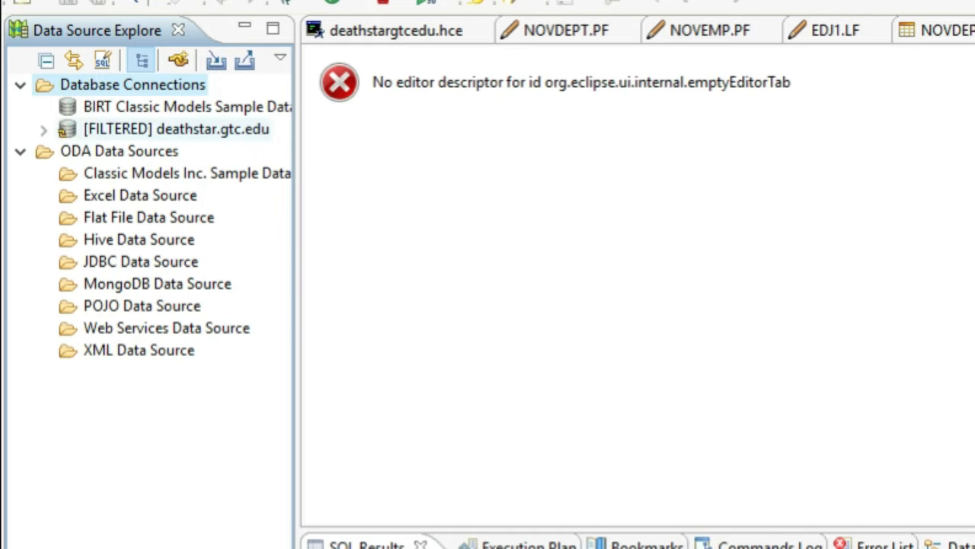
left_click(43, 128)
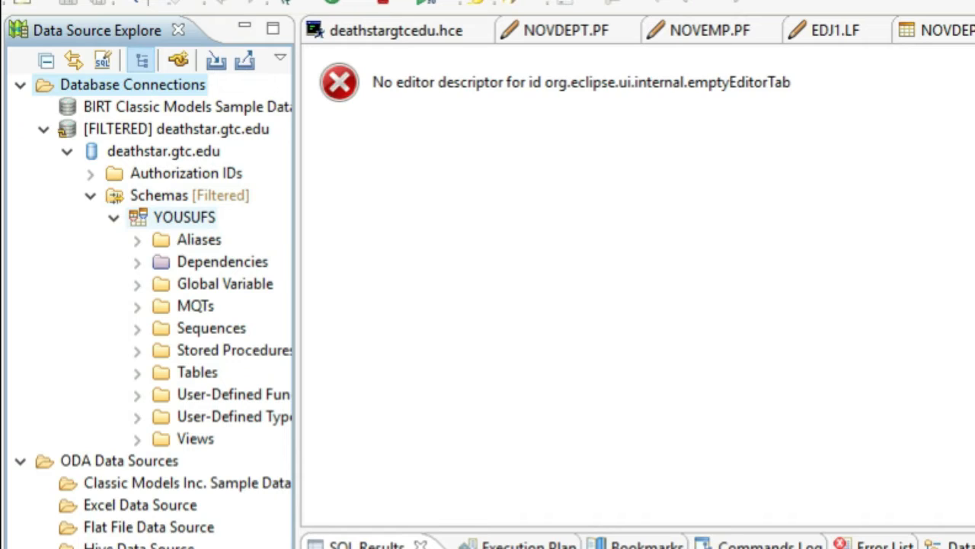
left_click(210, 327)
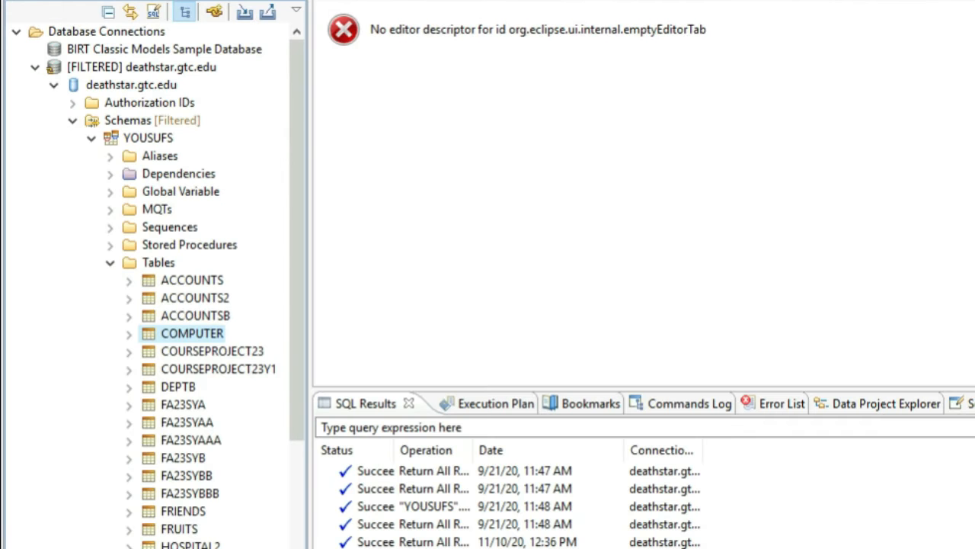
right_click(192, 333)
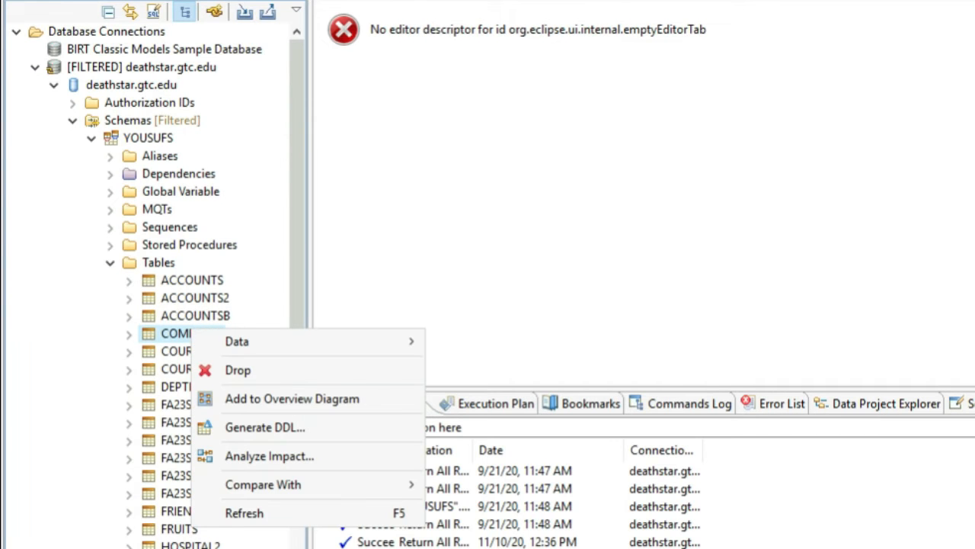
mouse_move(236, 341)
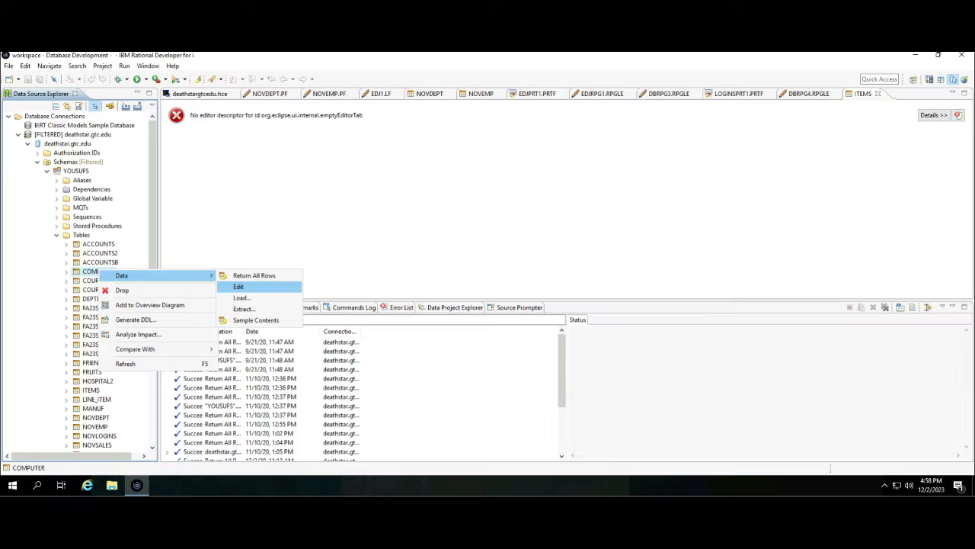
left_click(238, 287)
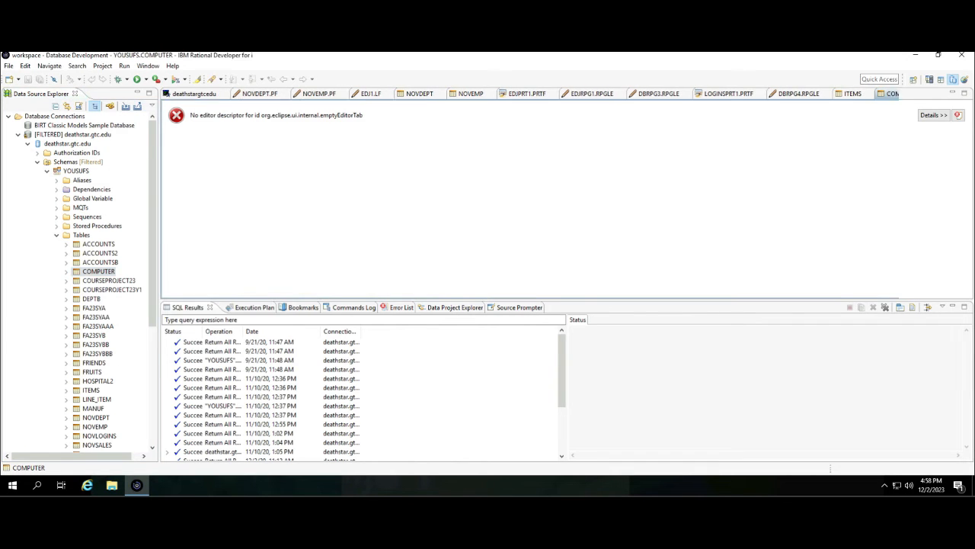
Enter a new row HP, HP-101, 499.99, LAPTOP in the COMPUTER table editor
left_click(898, 92)
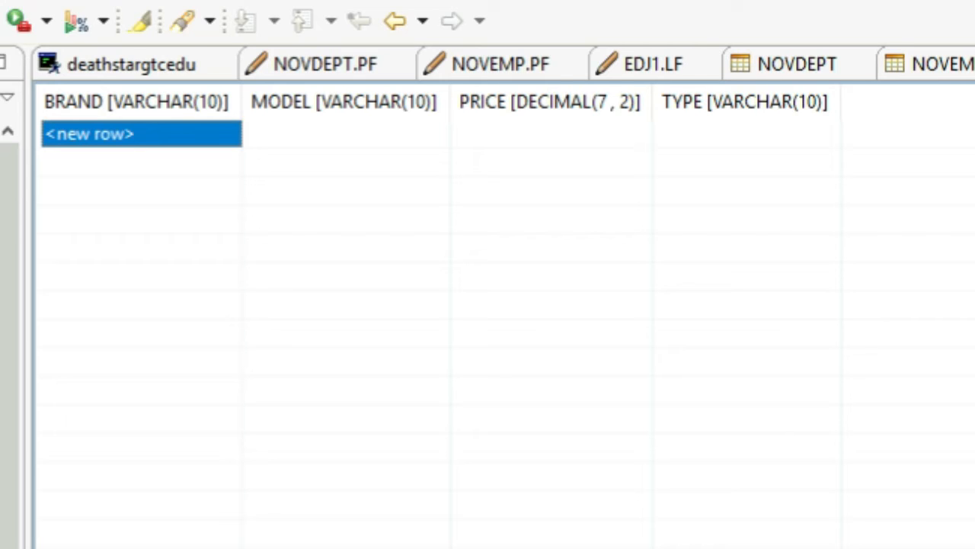
type("HO")
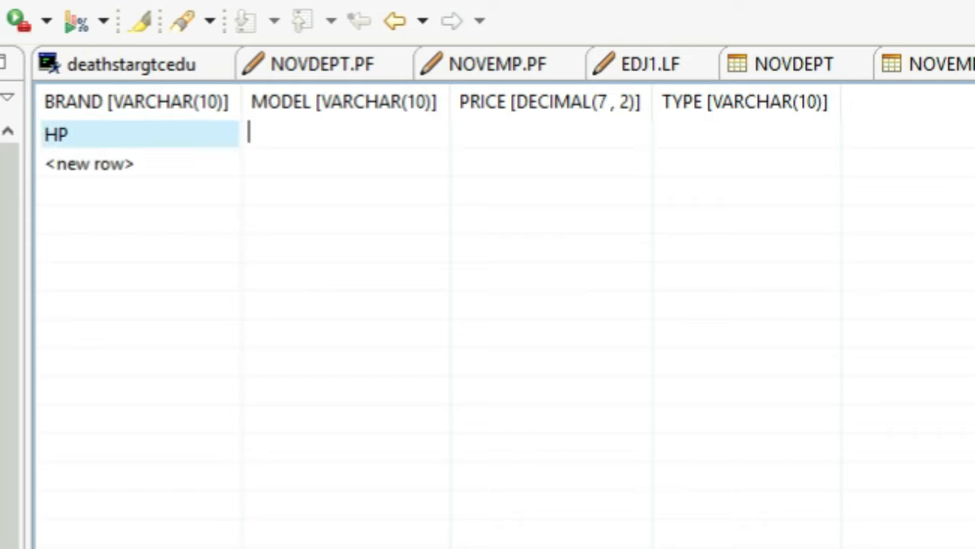
type("HP=")
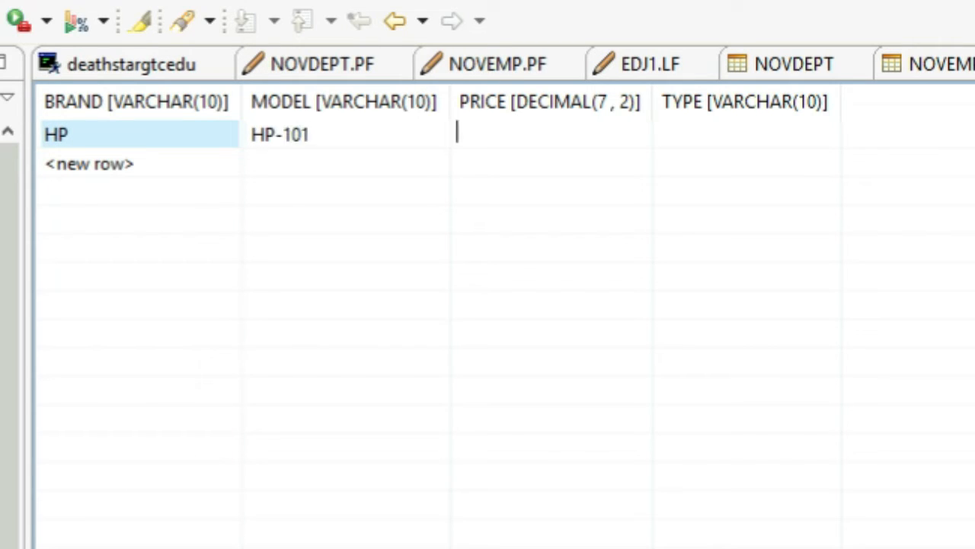
type("499.99")
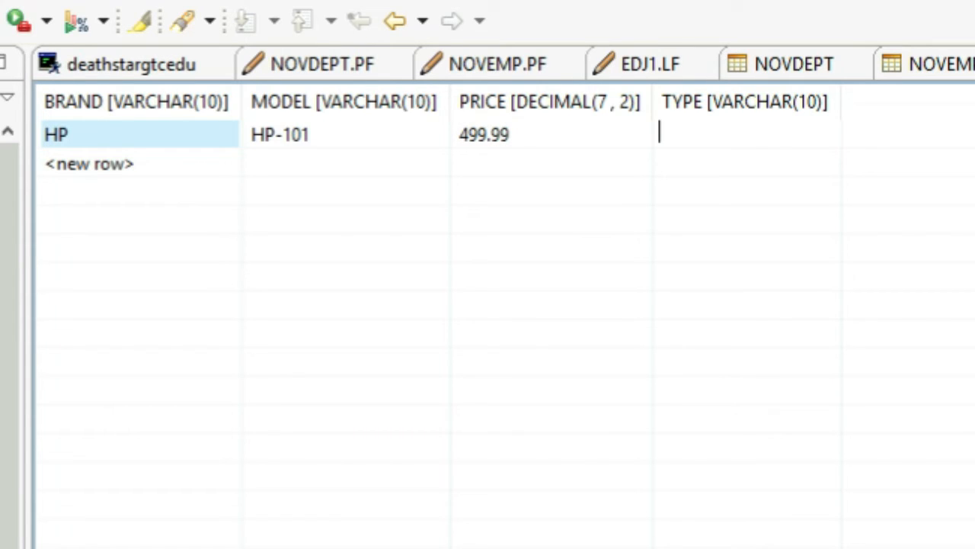
type("LAPTOP")
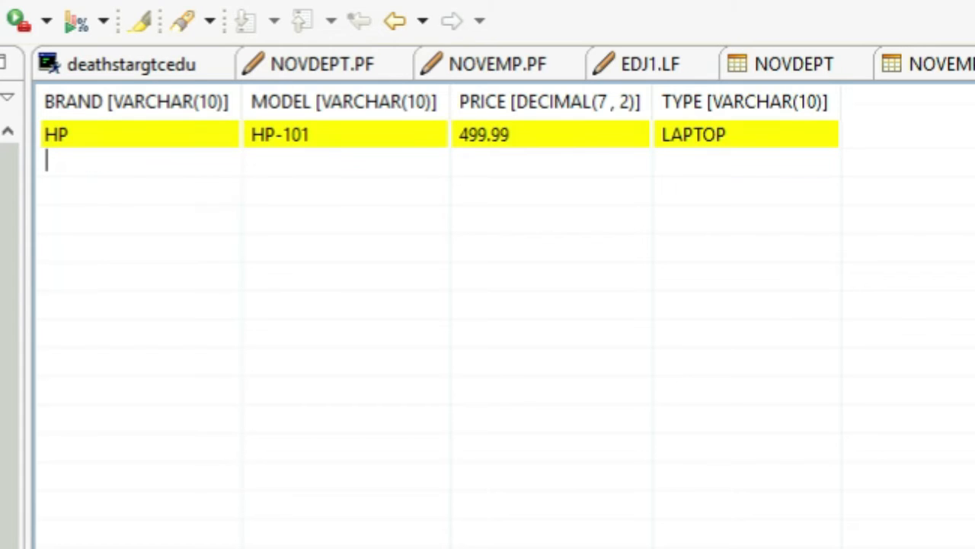
Enter a second row DELL, DELL-101, 399.99, LAPTOP
type("DELL")
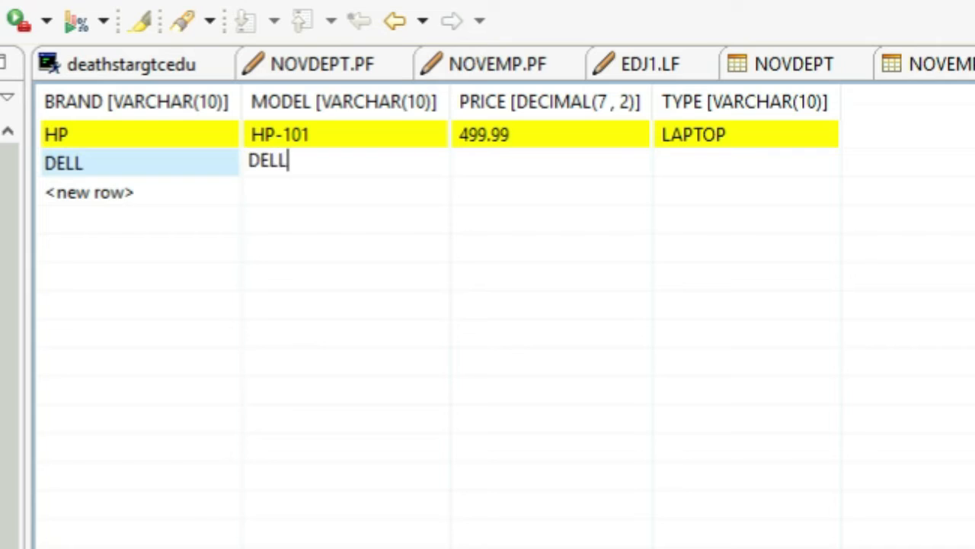
type("-101")
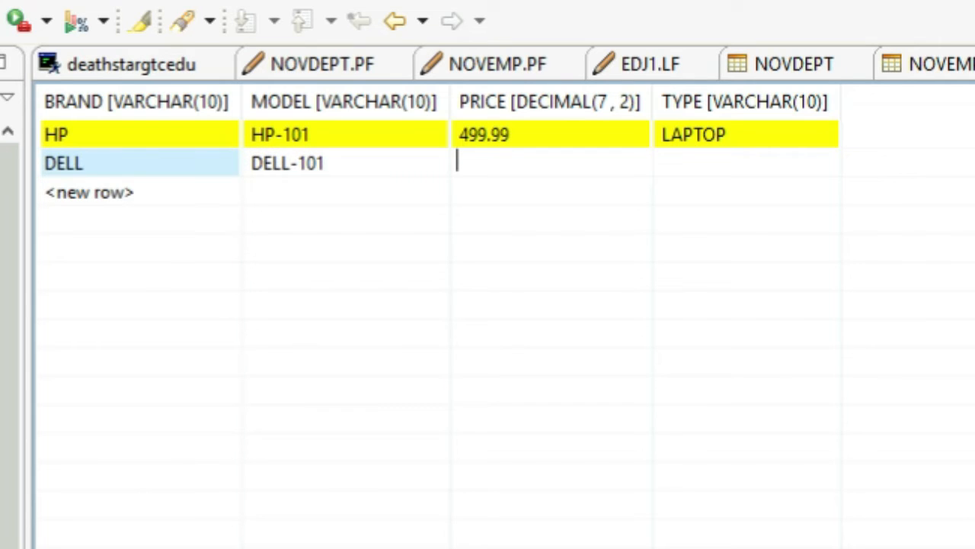
type("399.99")
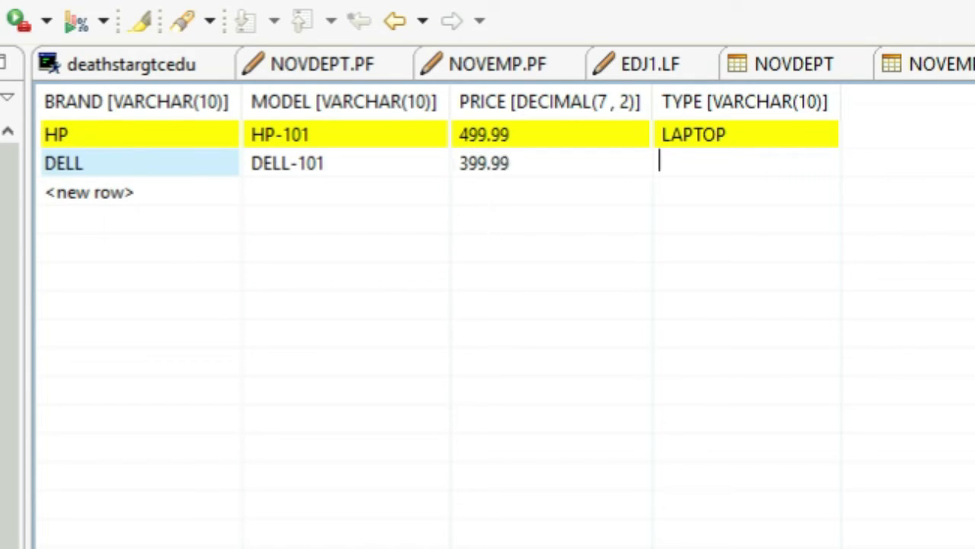
type("LAPTOP")
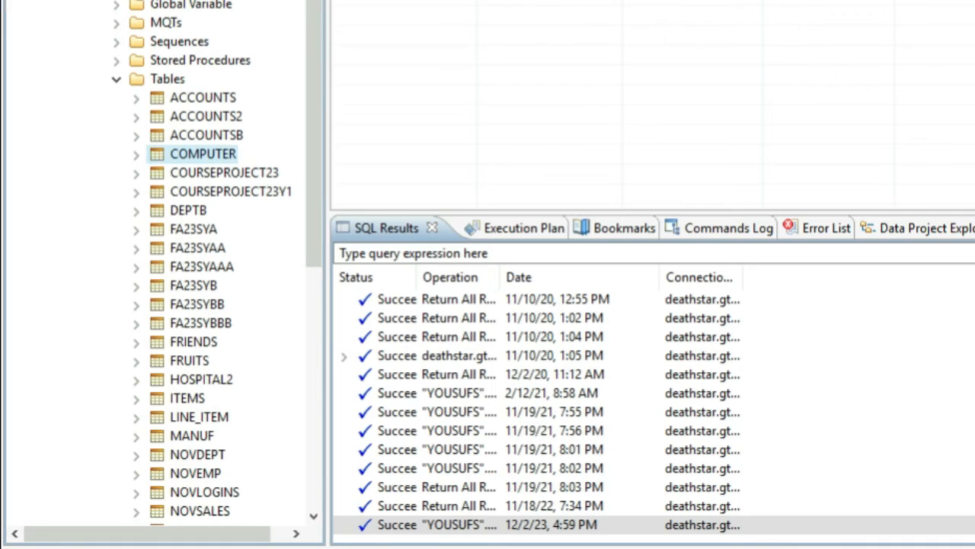
Return all rows of COMPUTER, showing the HP-101 and DELL-101 laptops, and reopen it for editing
right_click(202, 152)
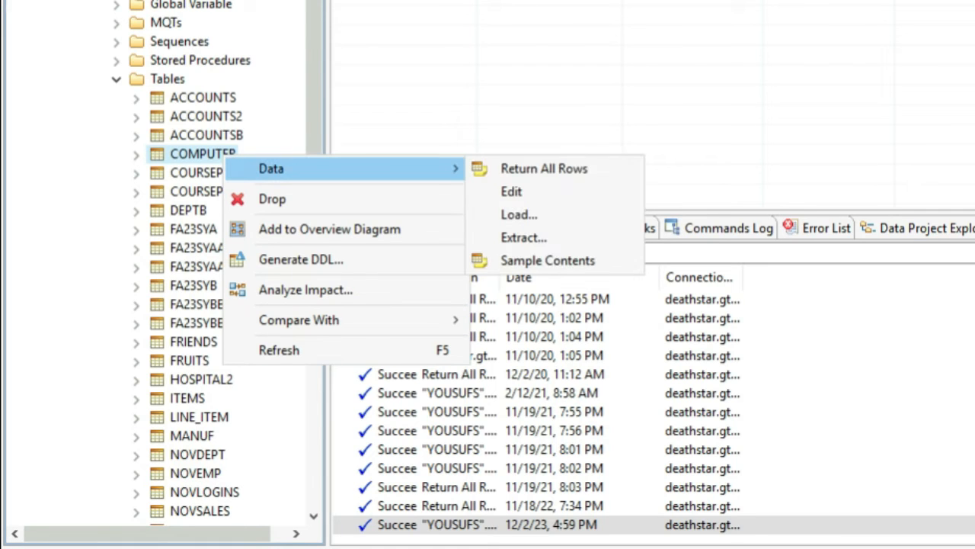
mouse_move(544, 167)
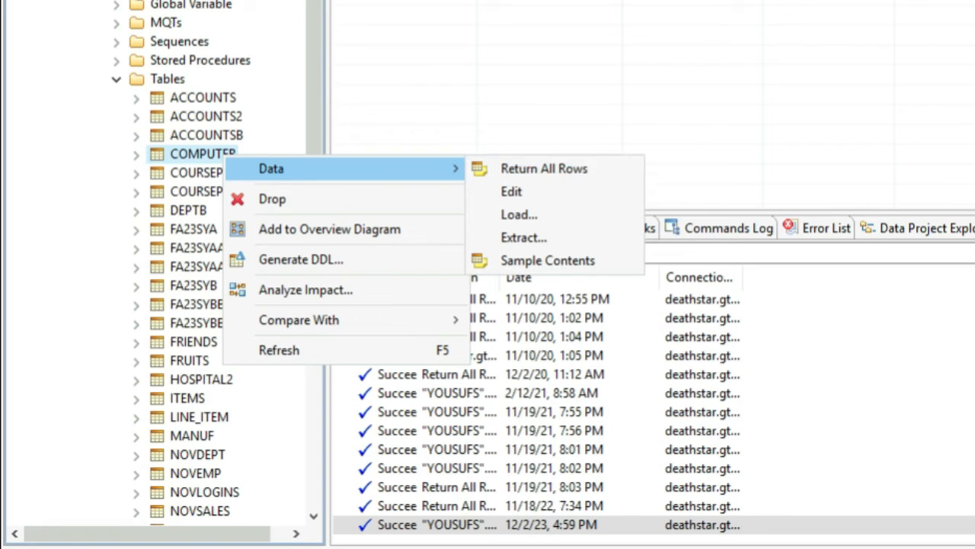
left_click(544, 167)
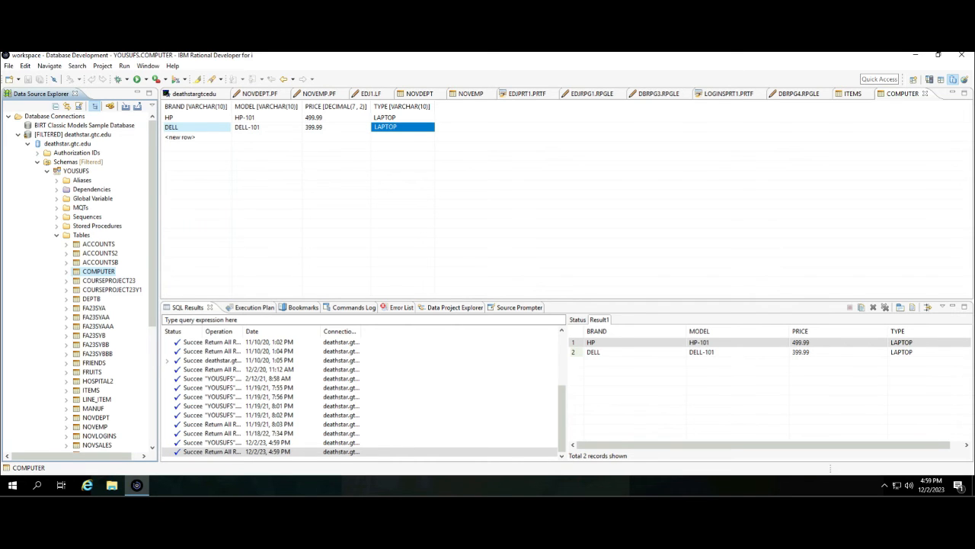
right_click(98, 271)
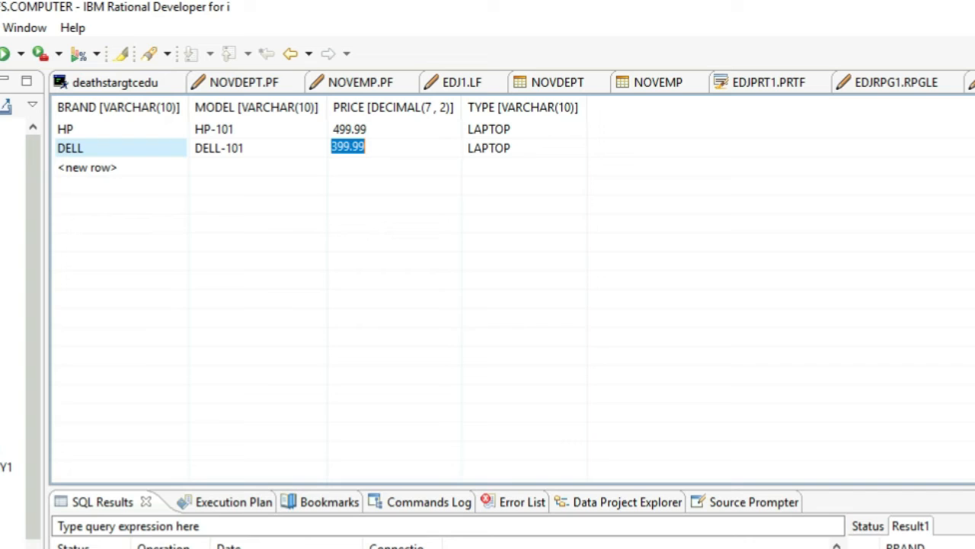
Change the DELL-101 PRICE cell to 349.99 and commit the update
type("34")
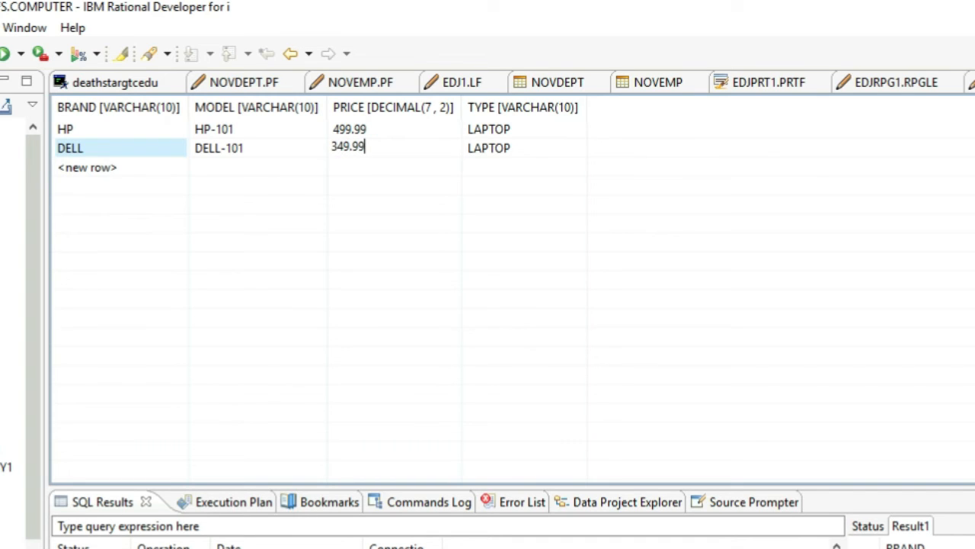
left_click(393, 147)
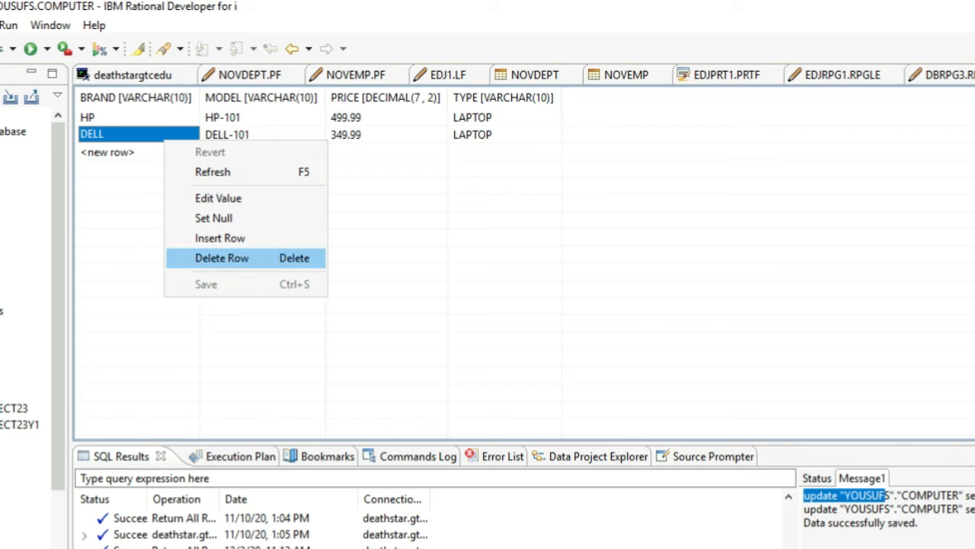
Delete the DELL-101 row and confirm it in the Delete Rows dialog
left_click(223, 258)
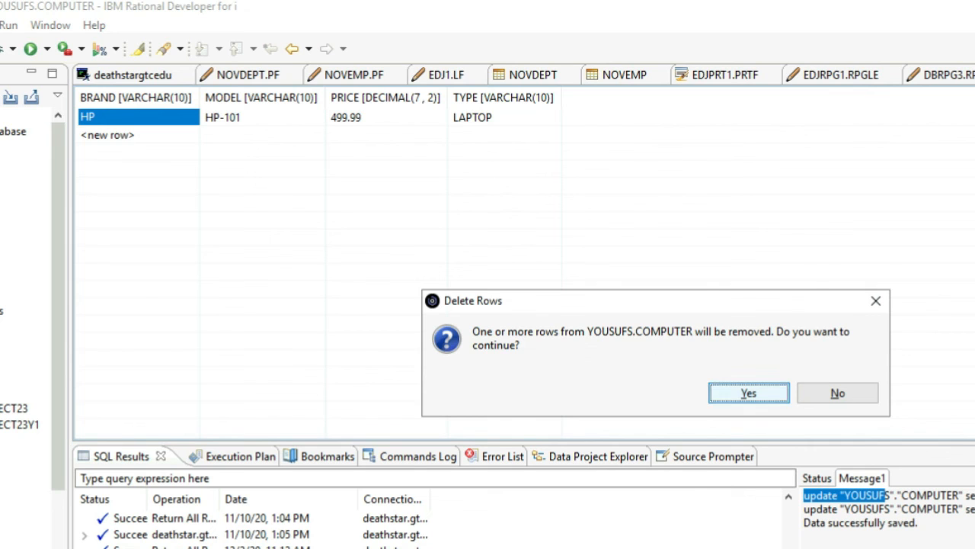
left_click(748, 393)
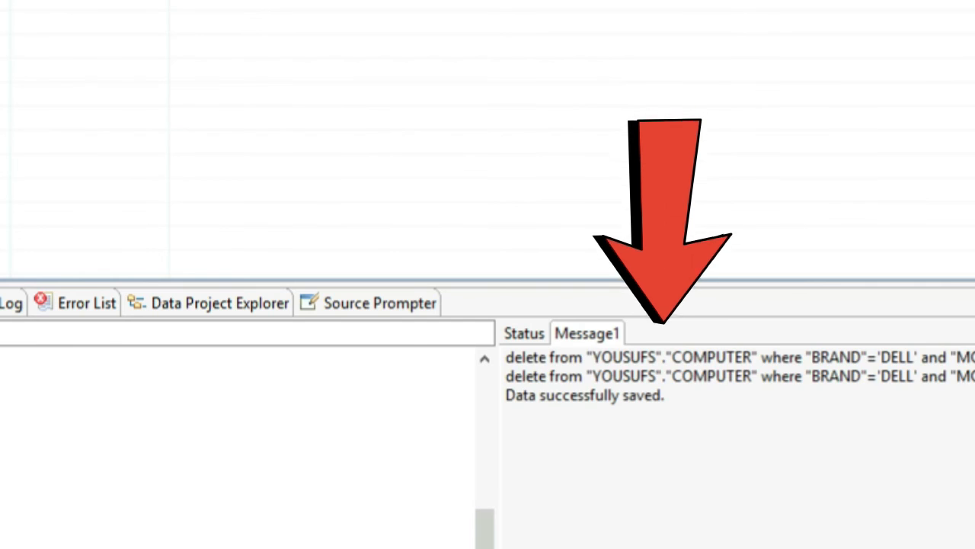